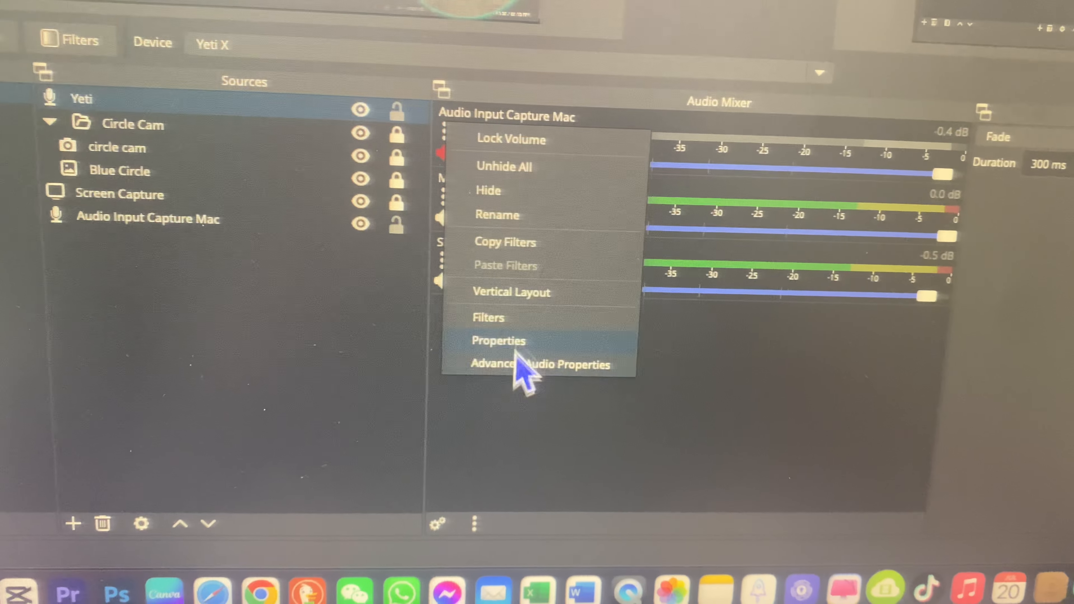
# Set the Audio Input Capture Mac source's device to External Microphone in its Properties.
pyautogui.click(498, 341)
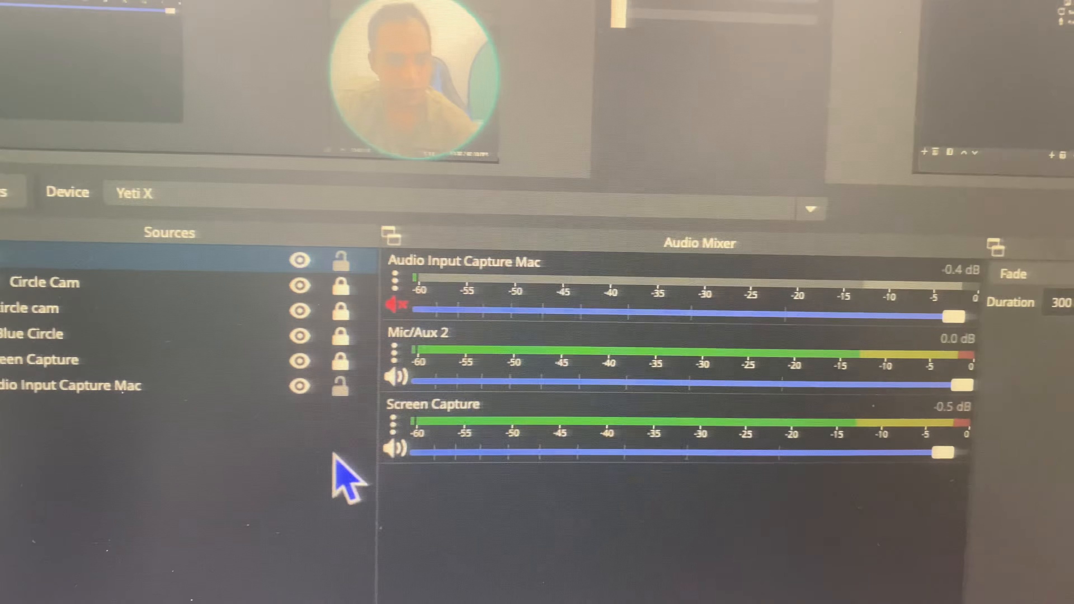
pyautogui.rightClick(394, 274)
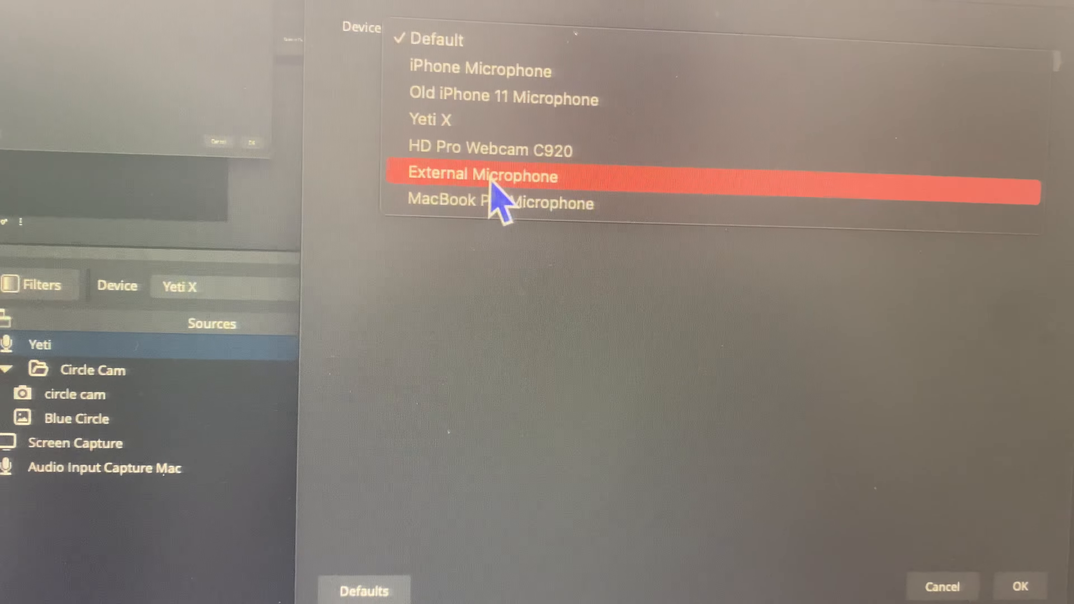
pyautogui.click(482, 174)
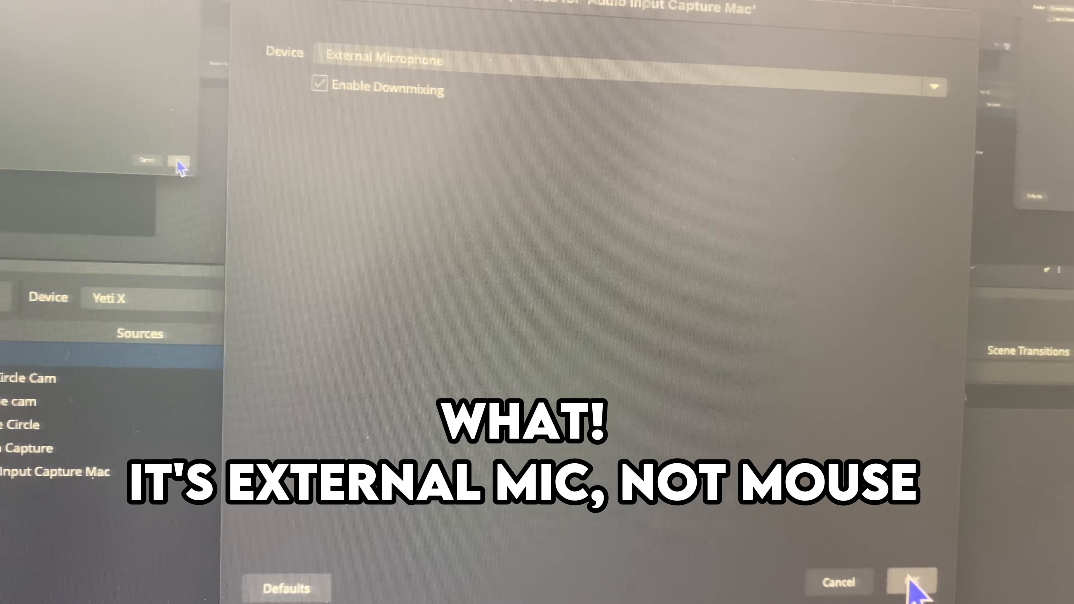
pyautogui.click(911, 586)
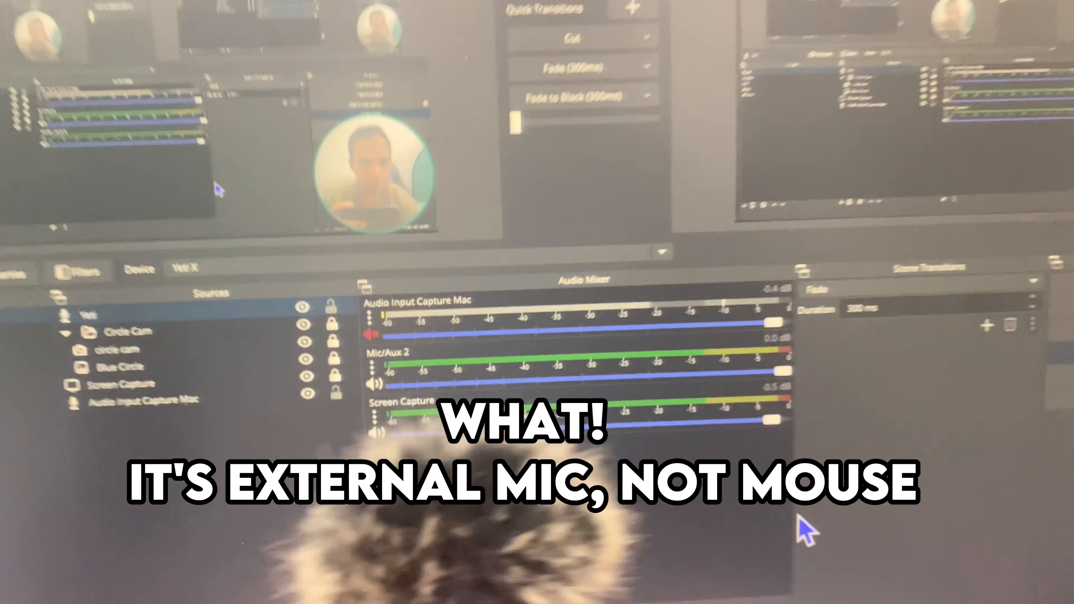